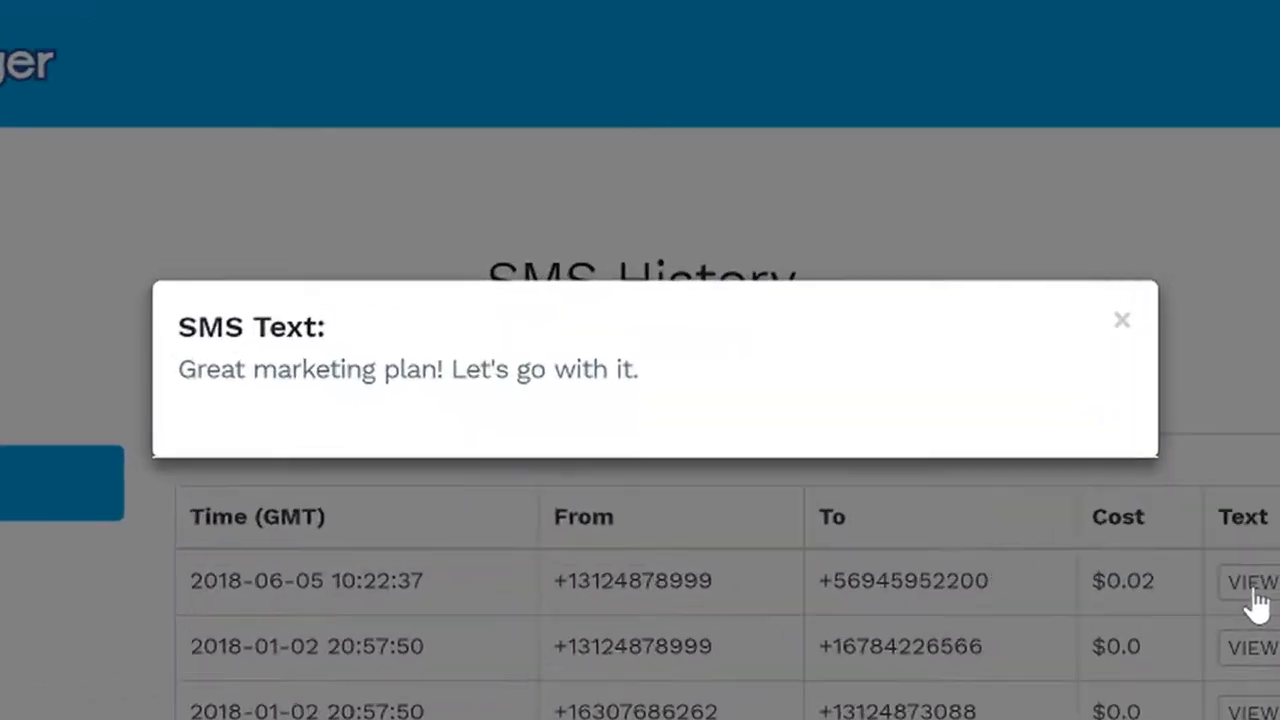
- Close the SMS message and return to the Phone Numbers list
{"action": "left_click", "coordinate": [1121, 319]}
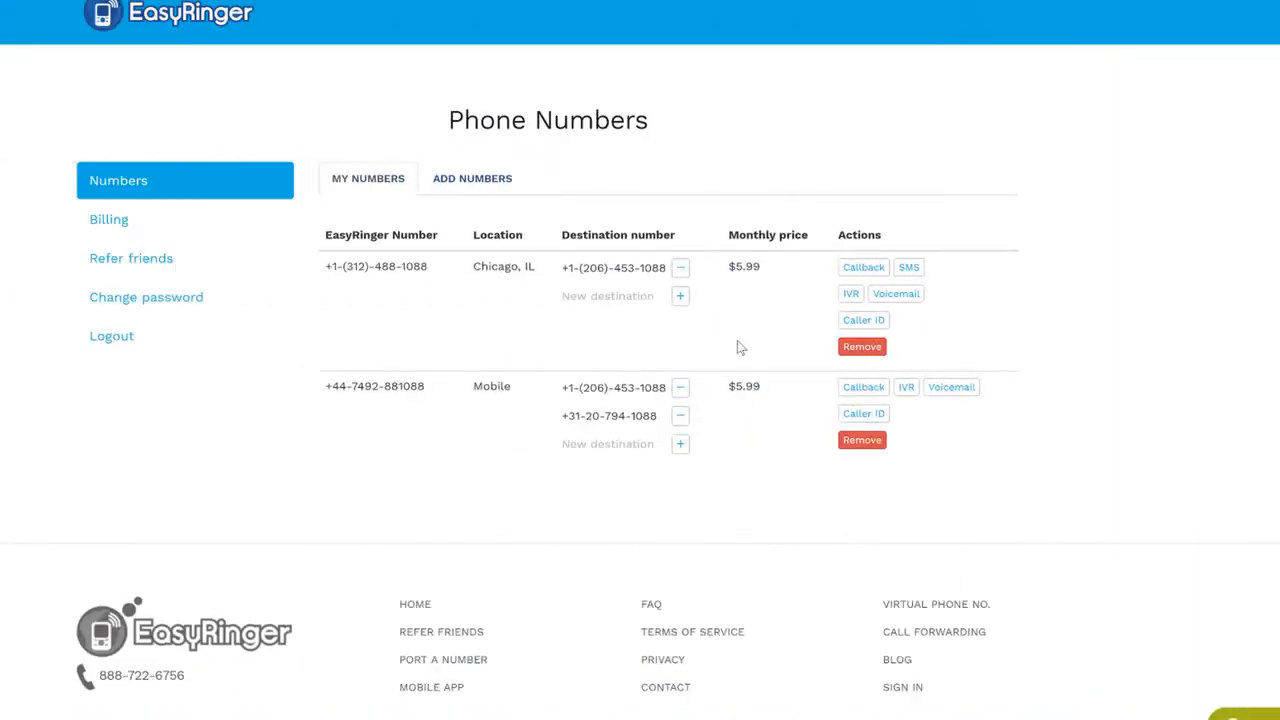
- Set the Chicago number's caller ID to 'Your EasyRinger number'
{"action": "left_click", "coordinate": [863, 319]}
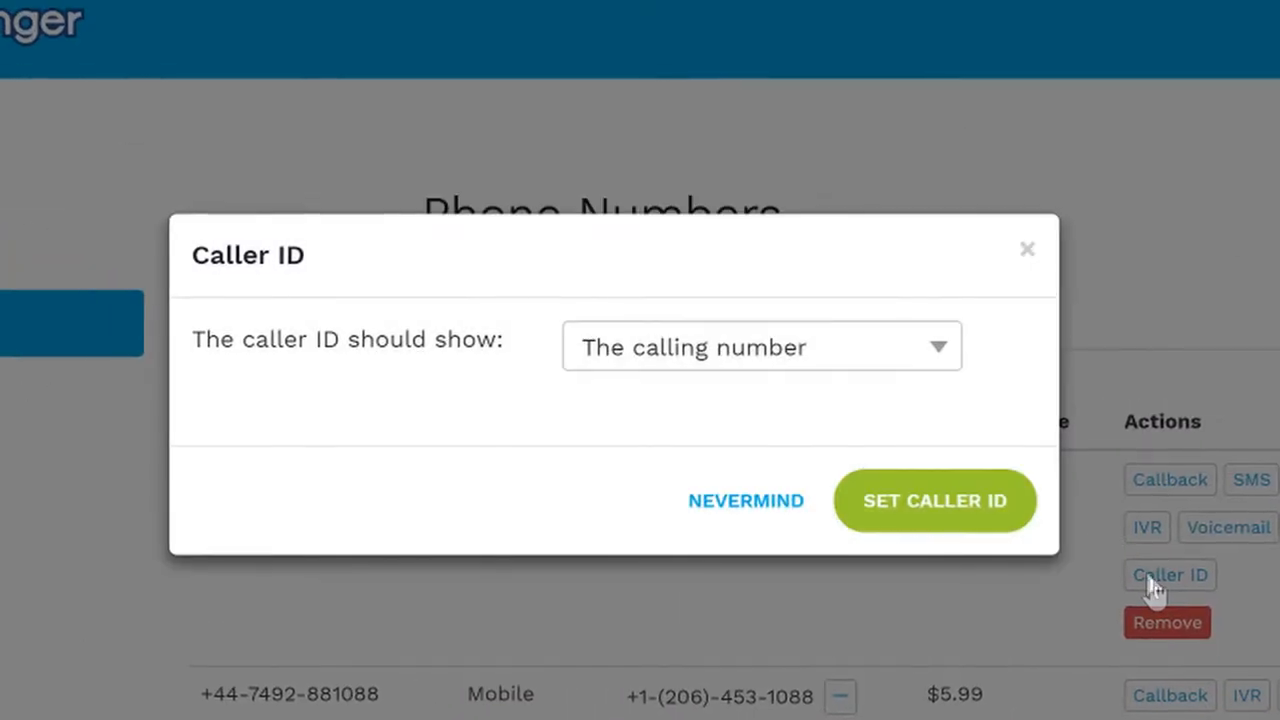
{"action": "left_click", "coordinate": [760, 347]}
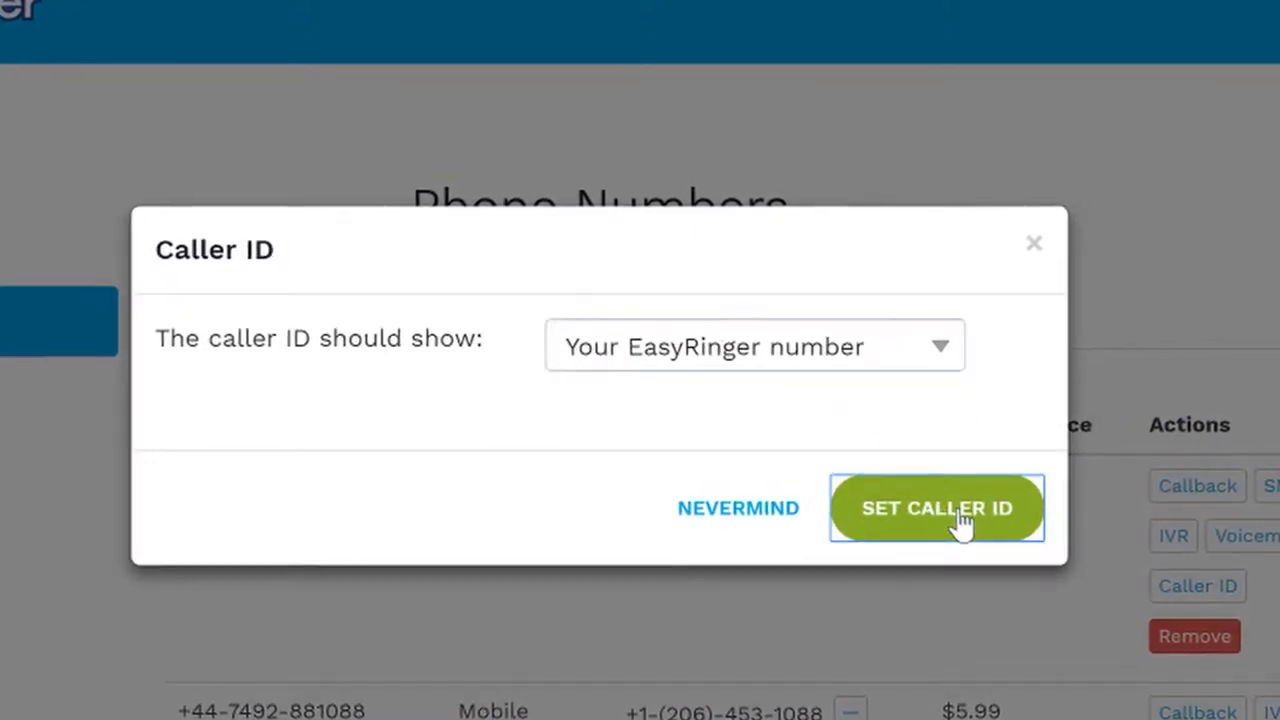
{"action": "left_click", "coordinate": [936, 508]}
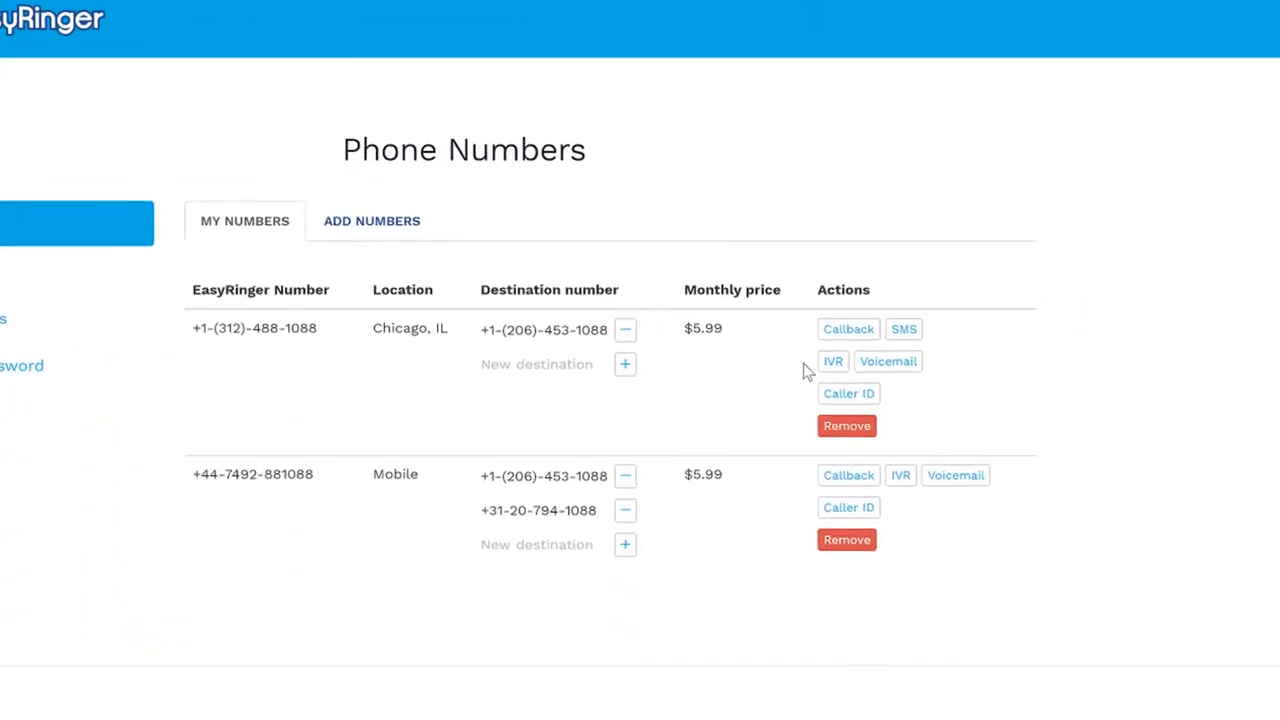
{"action": "left_click", "coordinate": [833, 361]}
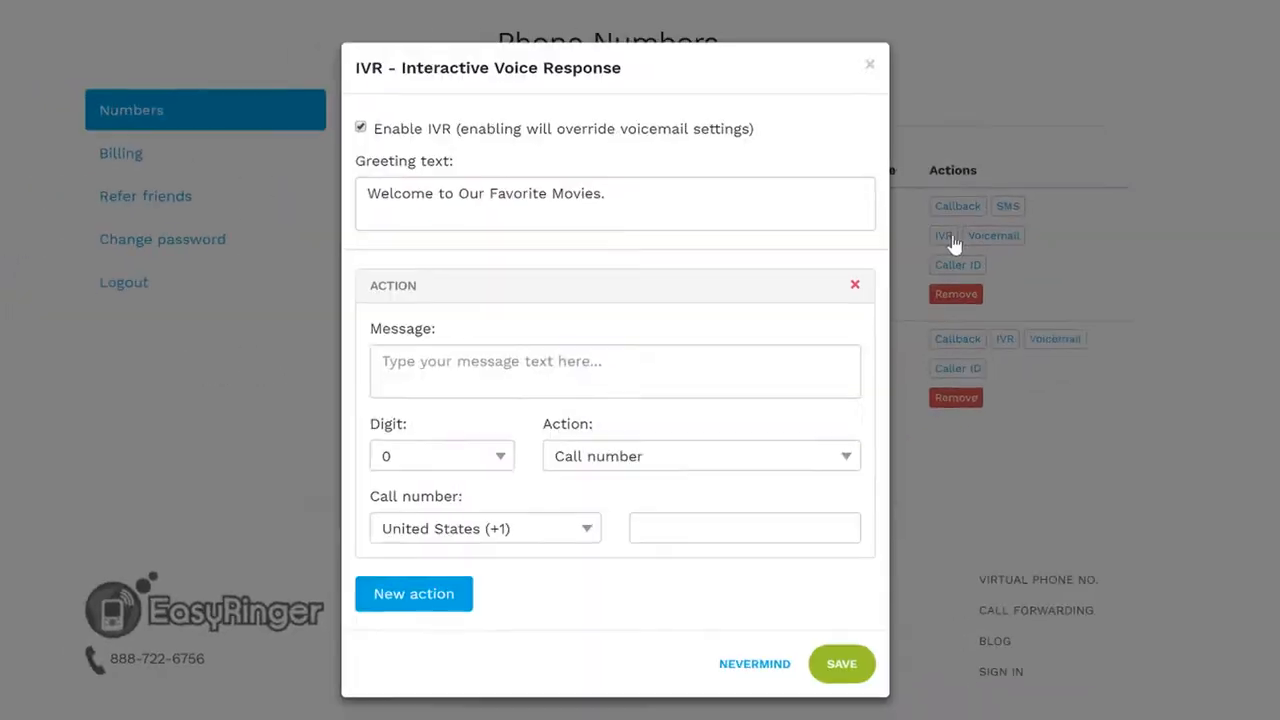
{"action": "type", "text": "To hear all about Matthew's favo"}
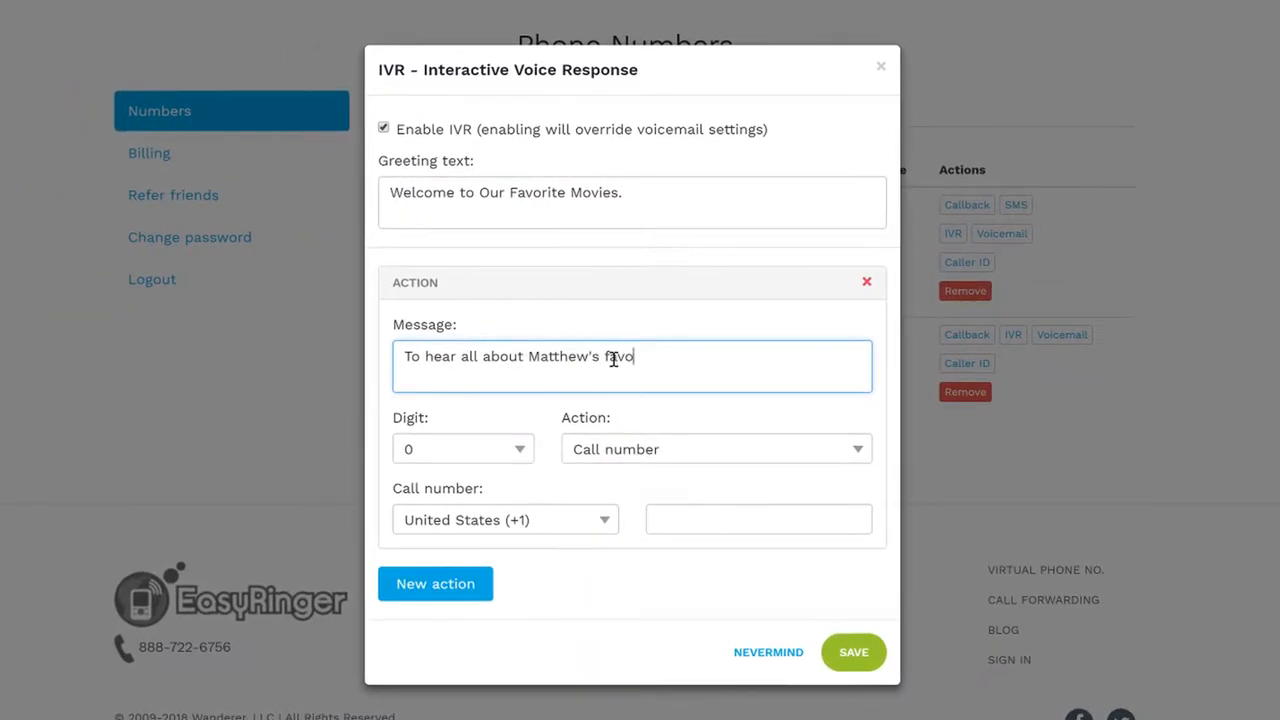
{"action": "left_click", "coordinate": [460, 449]}
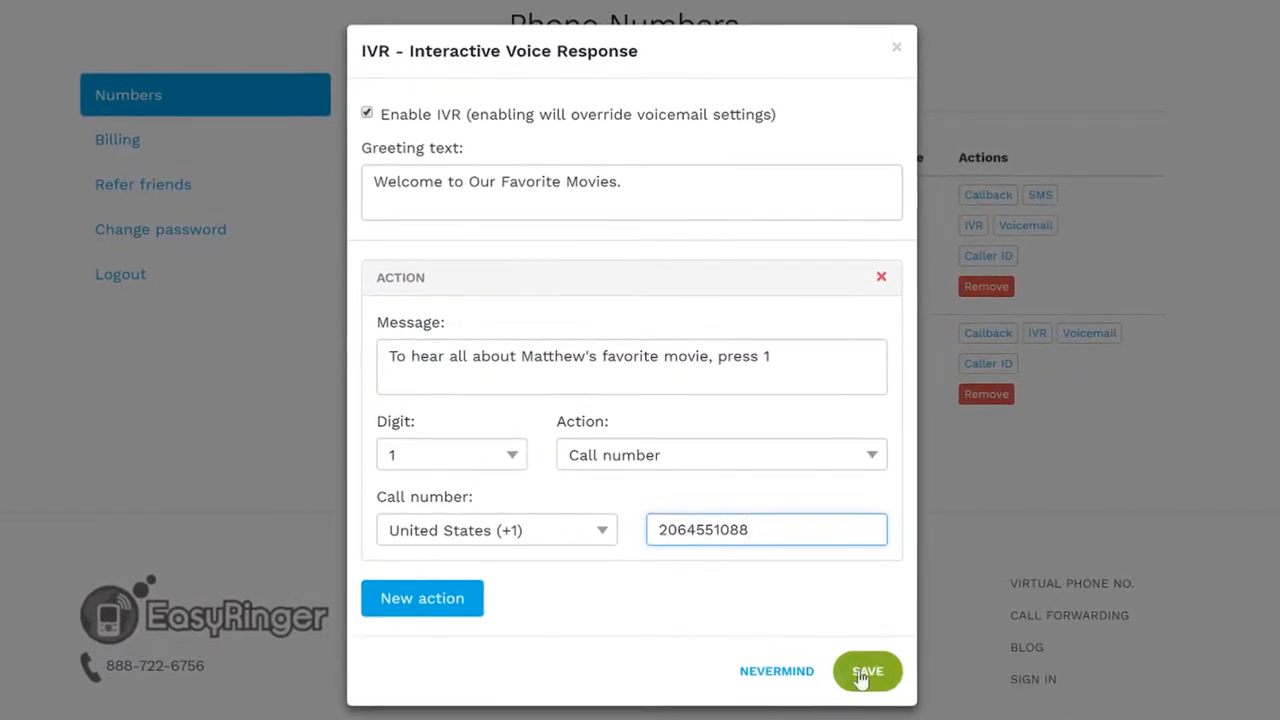
{"action": "left_click", "coordinate": [422, 598]}
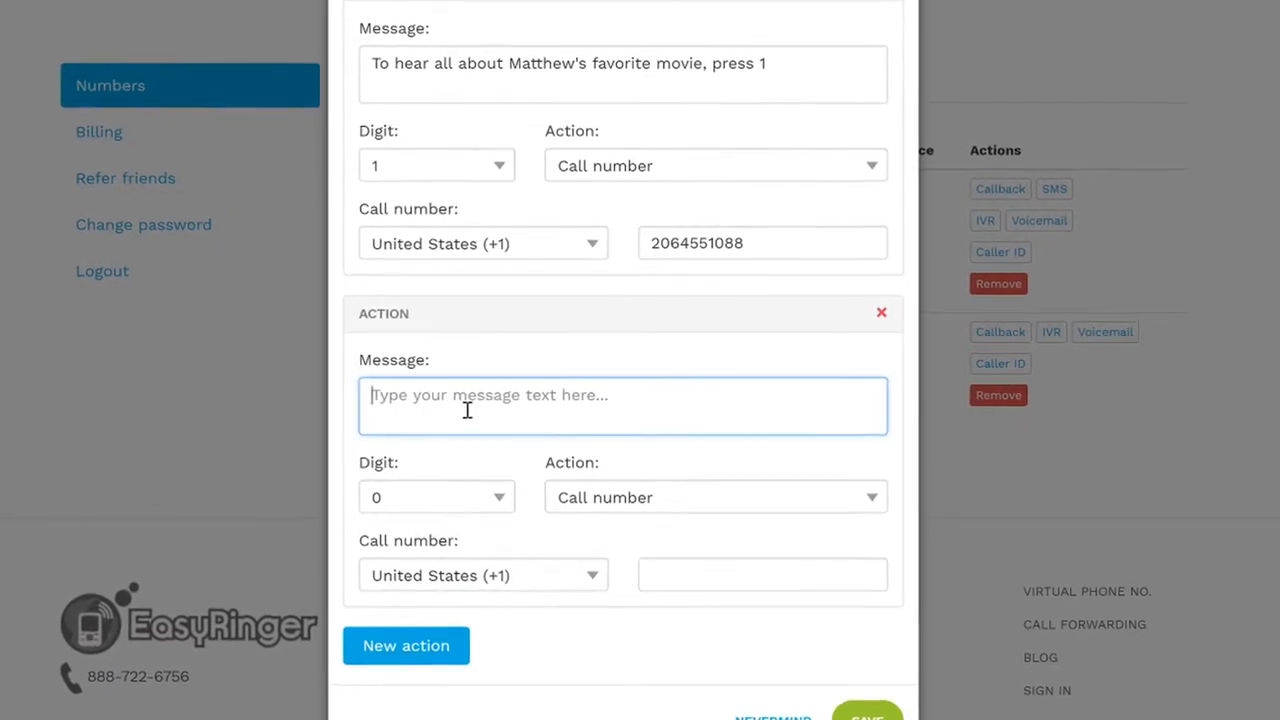